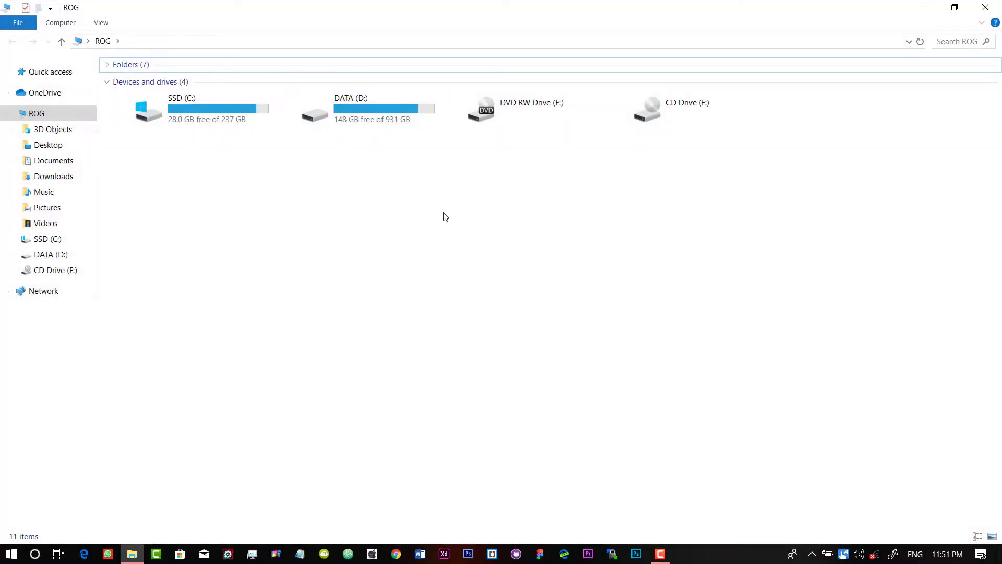
mouse_move(506, 247)
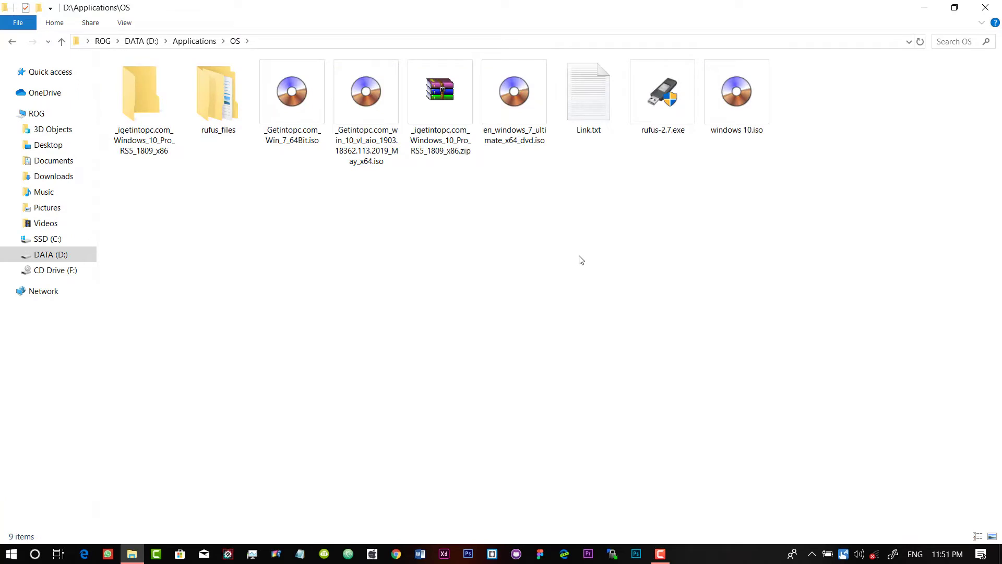
Select the rufus-2.7.exe program file in the Applications\OS folder on drive D
left_click(662, 96)
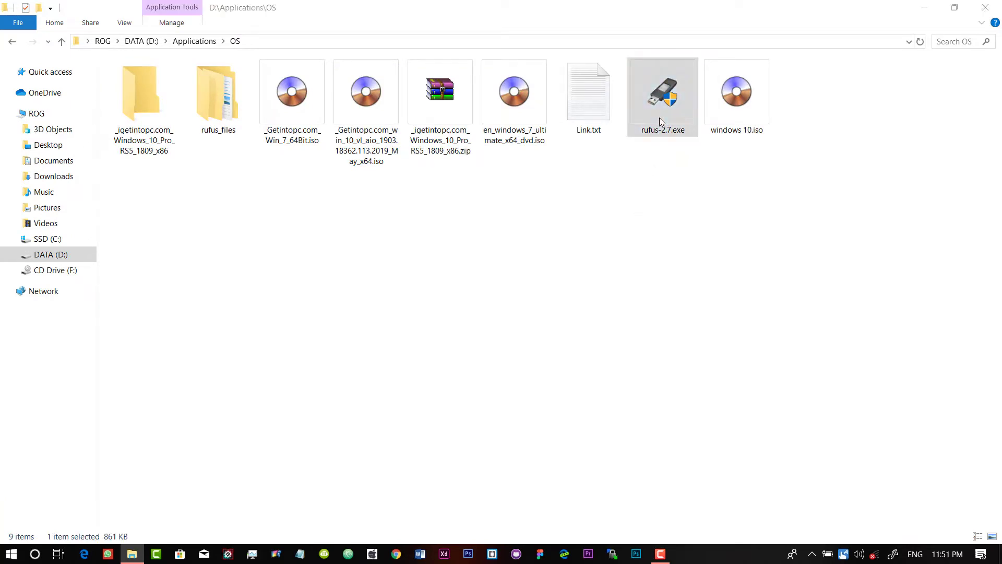
Launch Rufus, untick the FreeDOS bootable option and start a plain format, accepting the data-erase warning
double_click(662, 90)
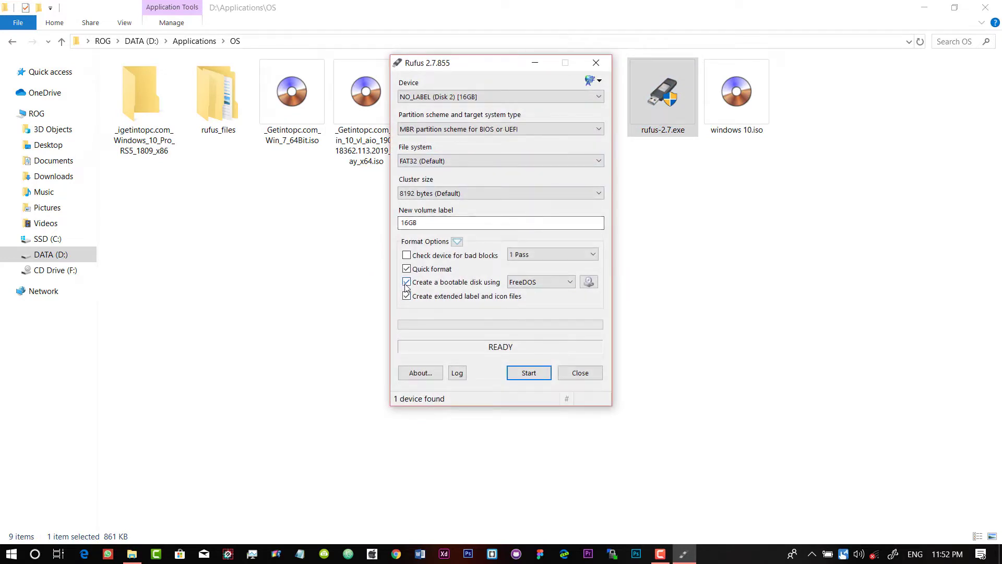
left_click(406, 282)
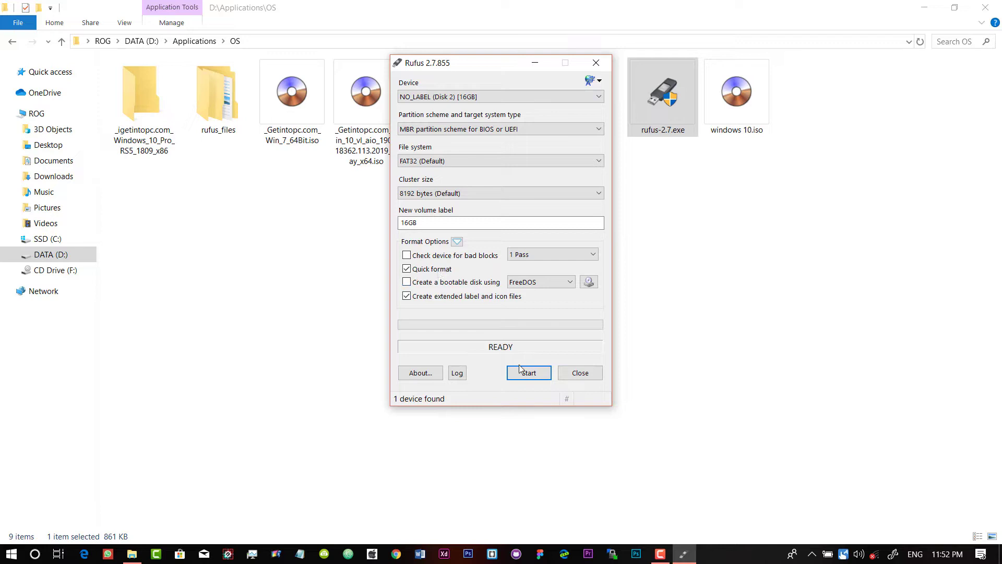
mouse_move(528, 373)
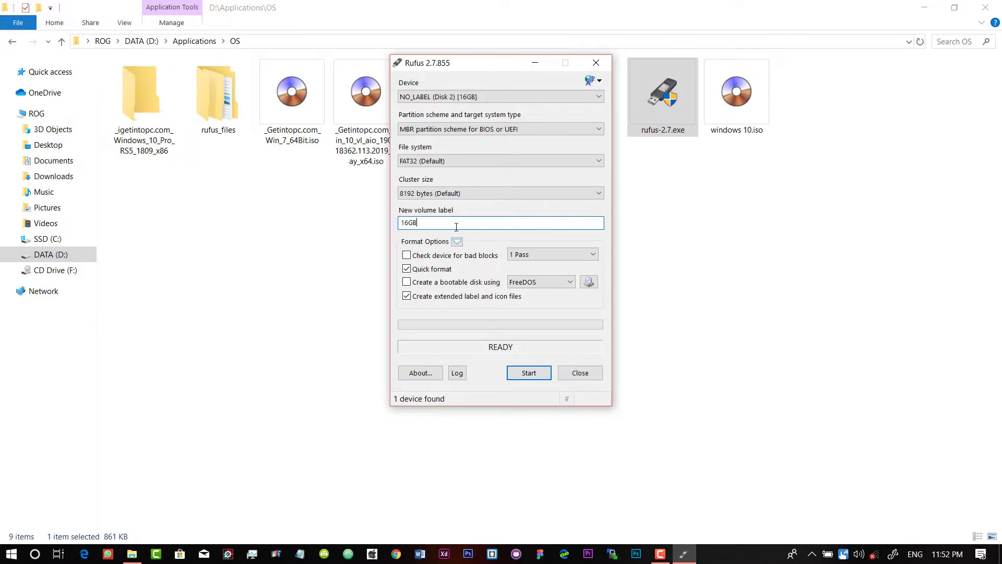
left_click(528, 373)
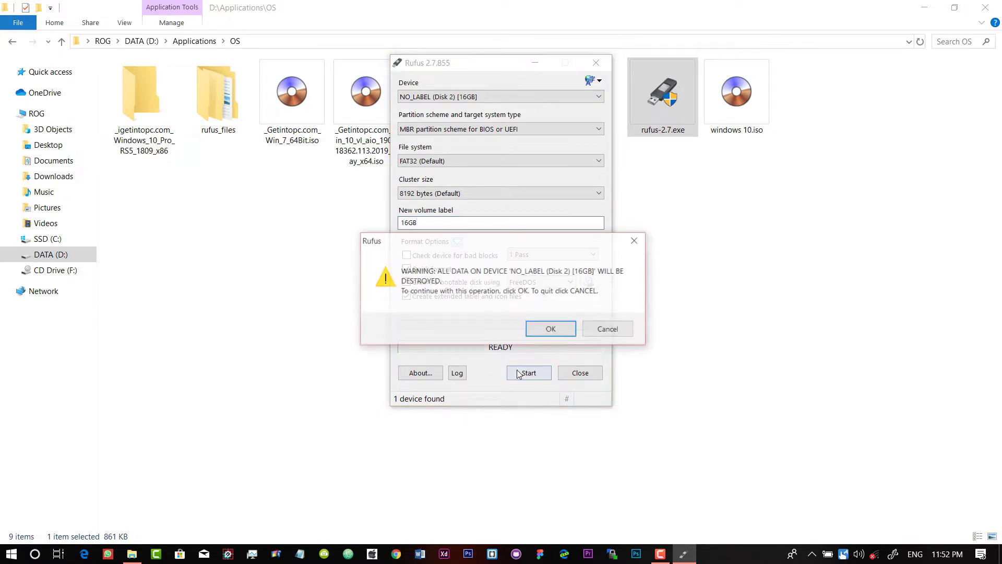
left_click(550, 329)
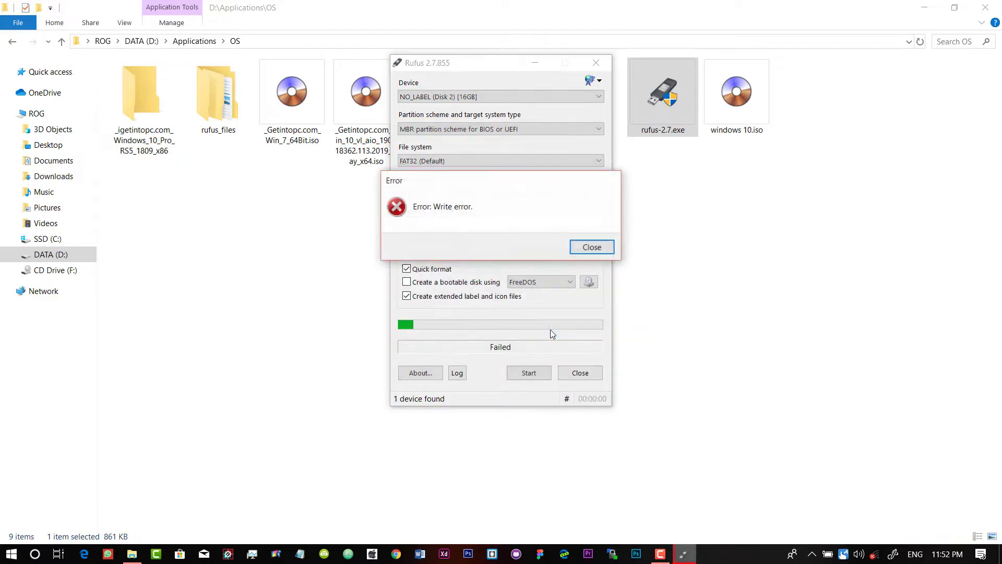